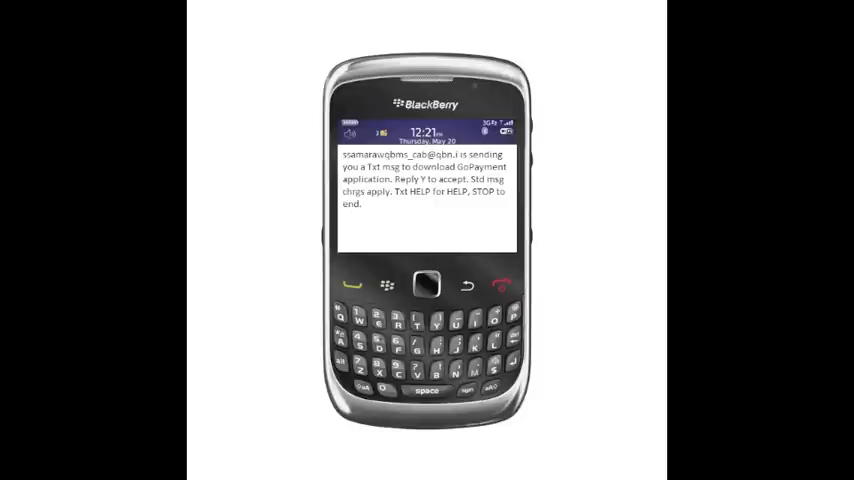
Reply 'Y' to the GoPayment text to accept the app download.
type("Y")
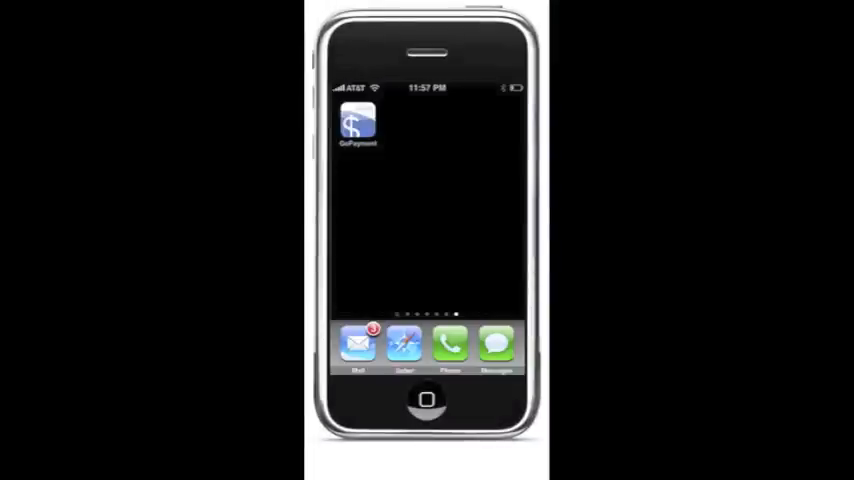
Launch GoPayment and sign in as user 'amytest', reaching the Enter Payment Info screen.
left_click(356, 122)
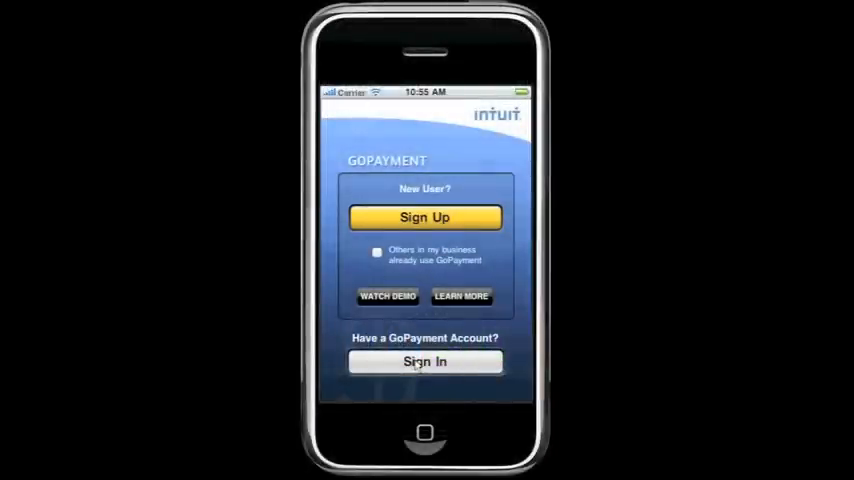
left_click(424, 362)
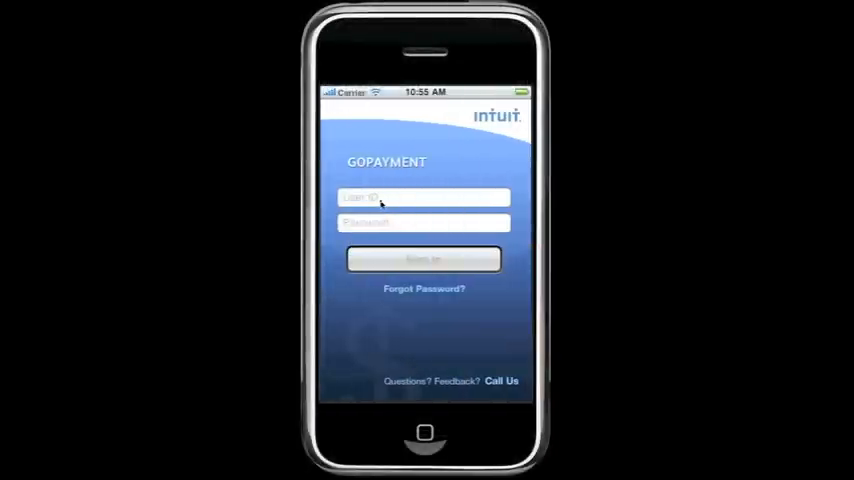
left_click(424, 196)
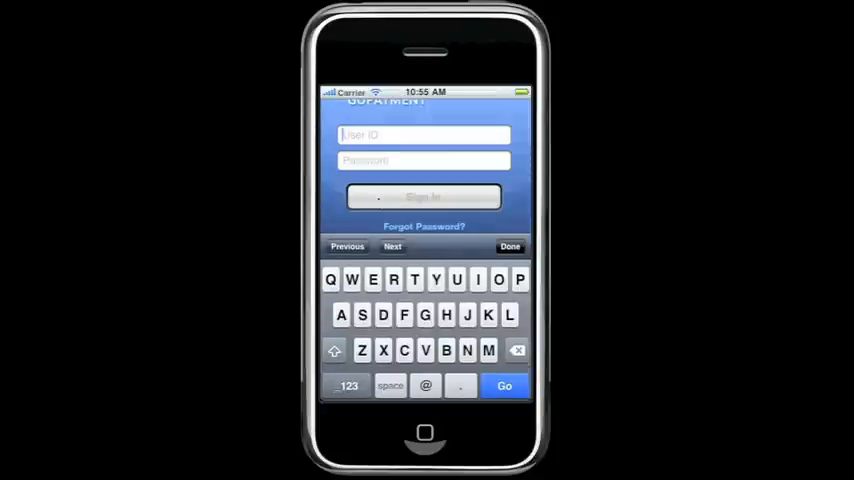
type("amytest")
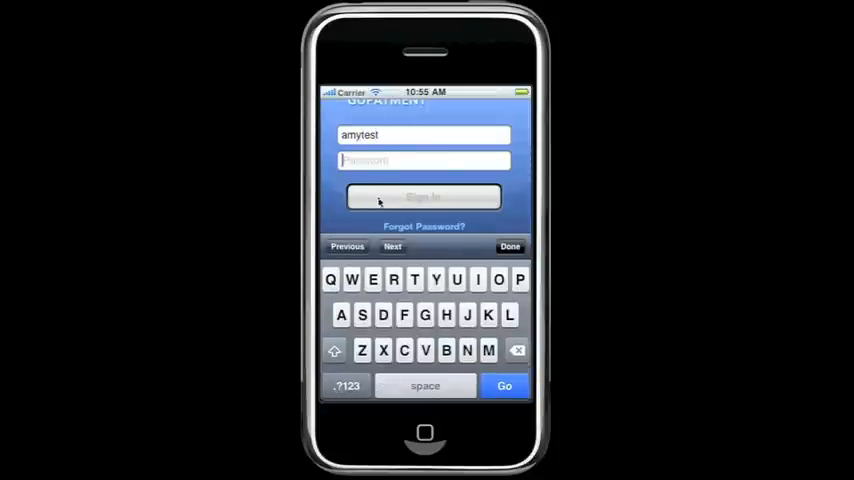
type("5")
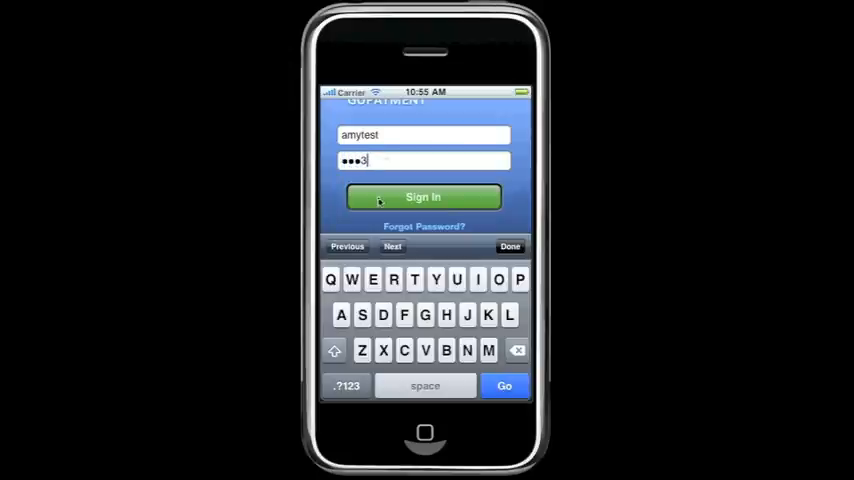
left_click(424, 196)
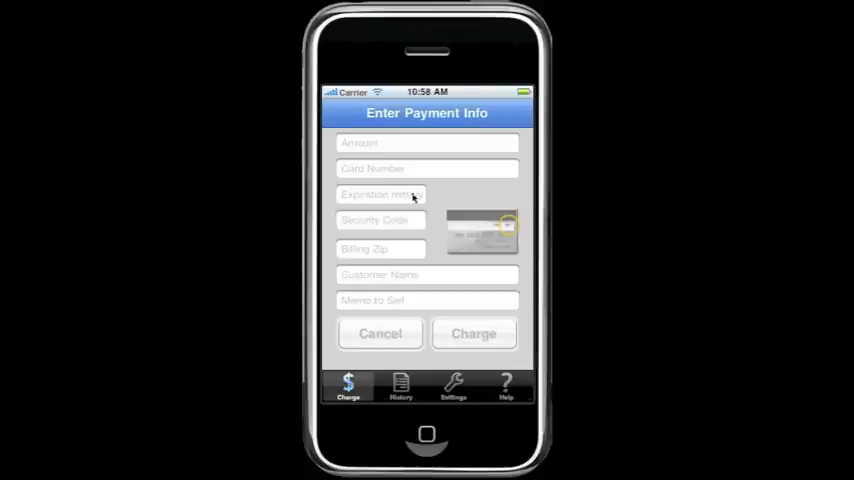